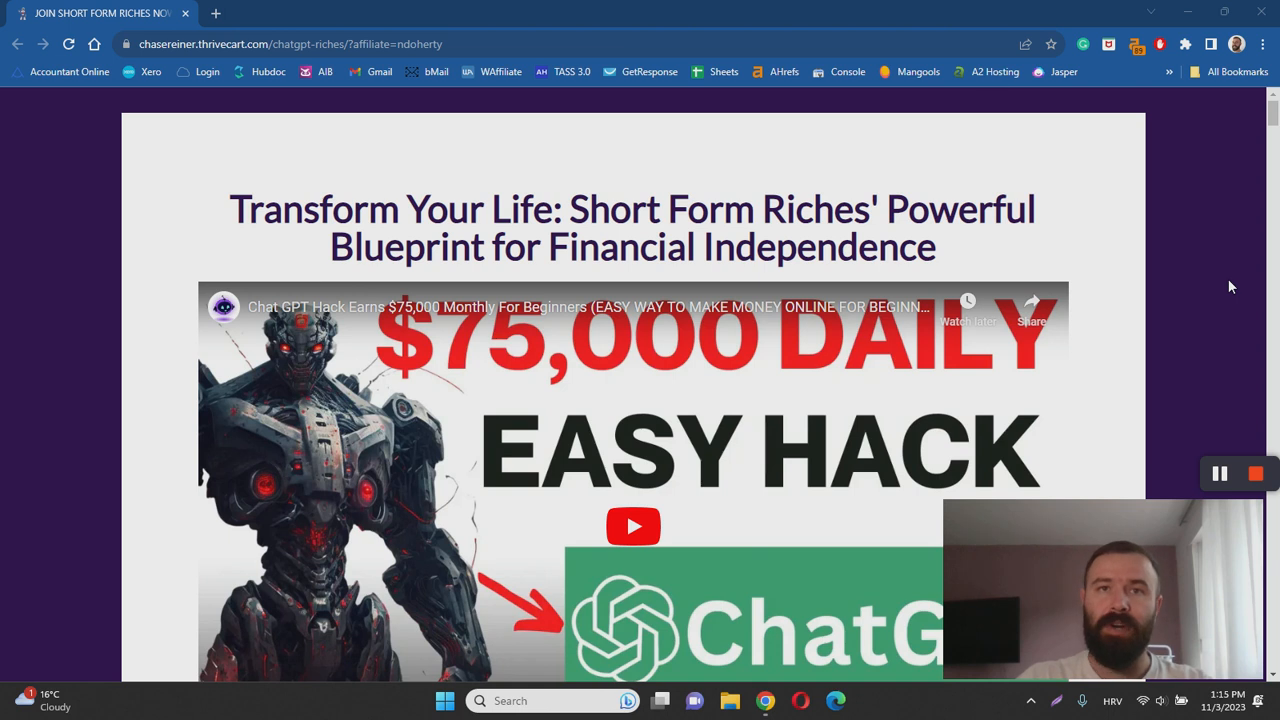
scroll("down", 3)
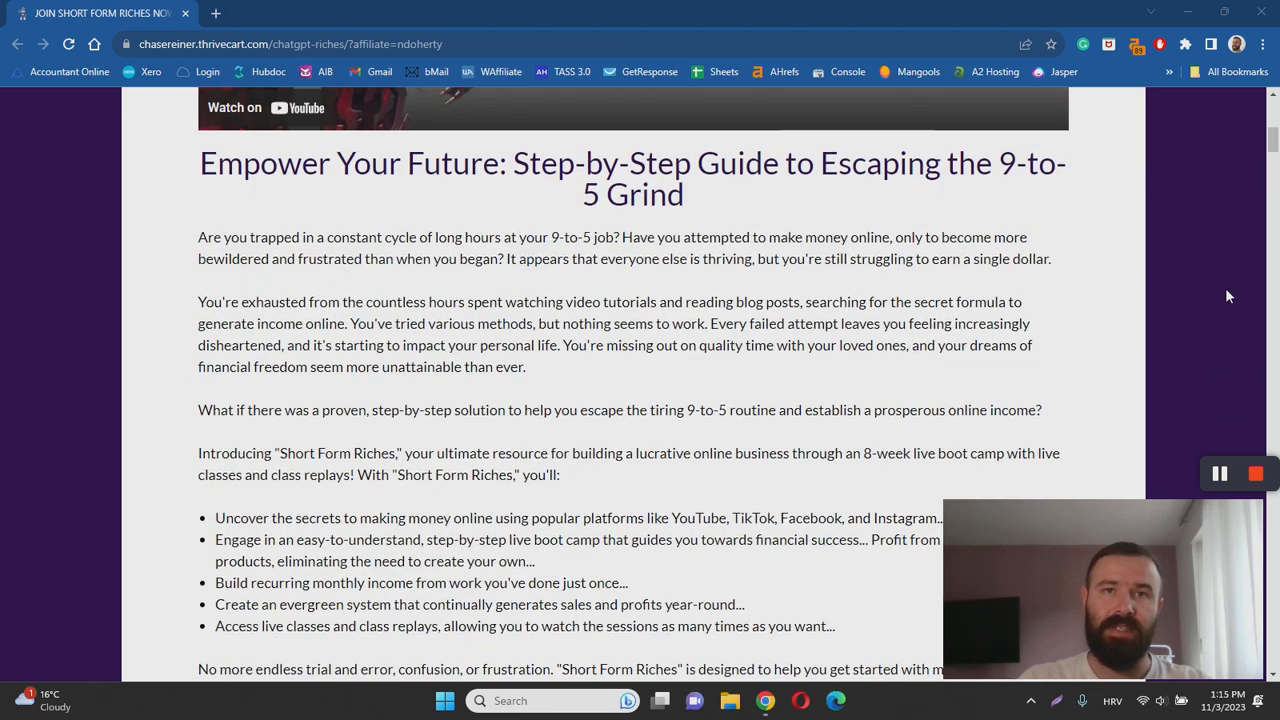
scroll("down", 3)
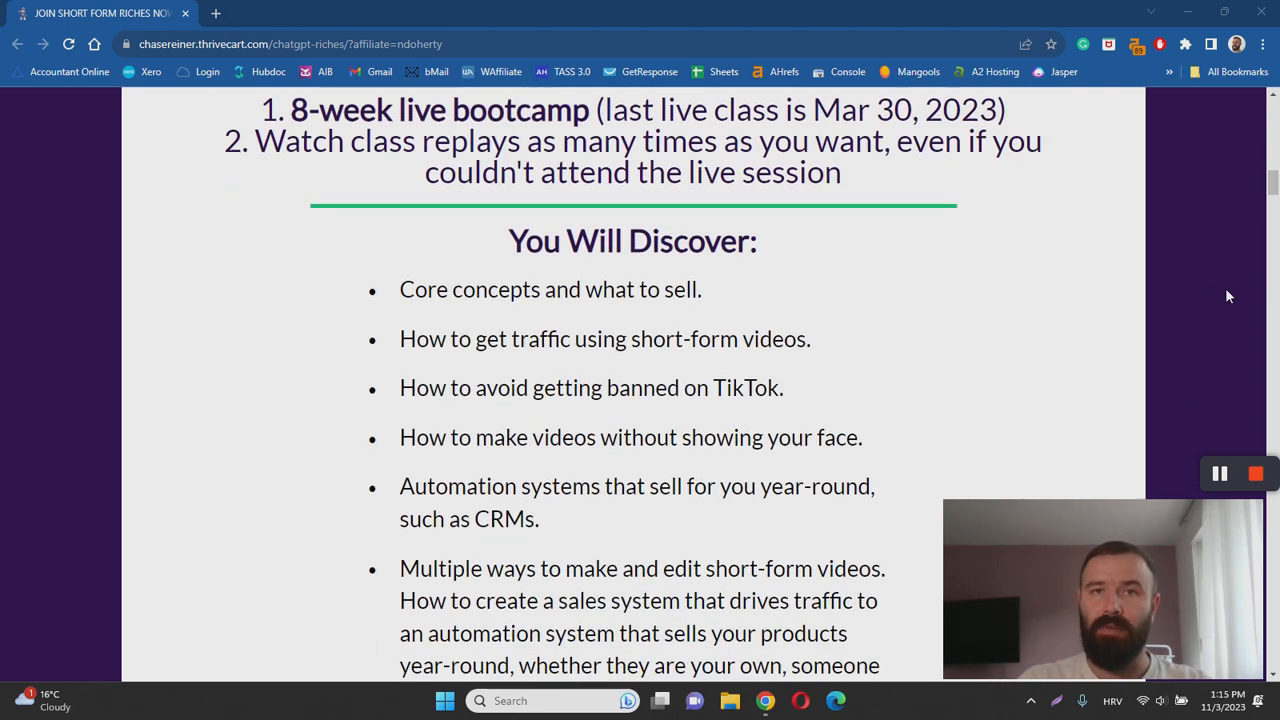
scroll("down", 3)
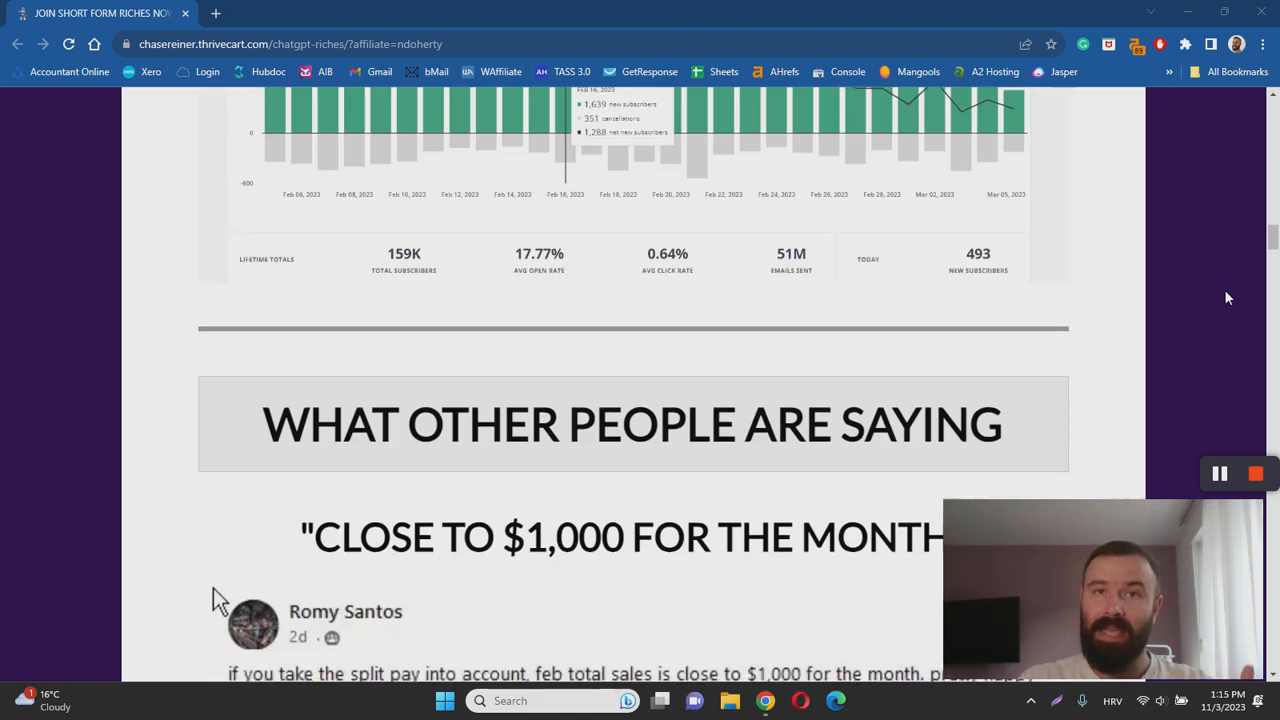
scroll("down", 3)
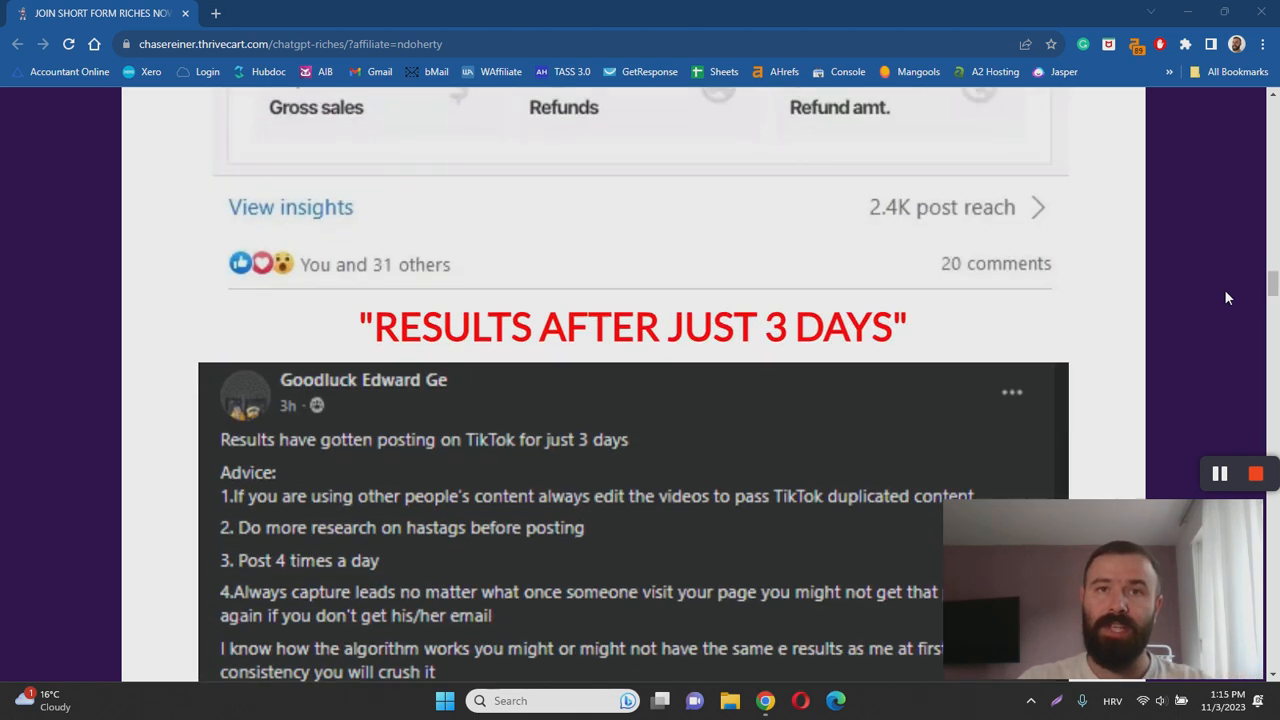
scroll("down", 3)
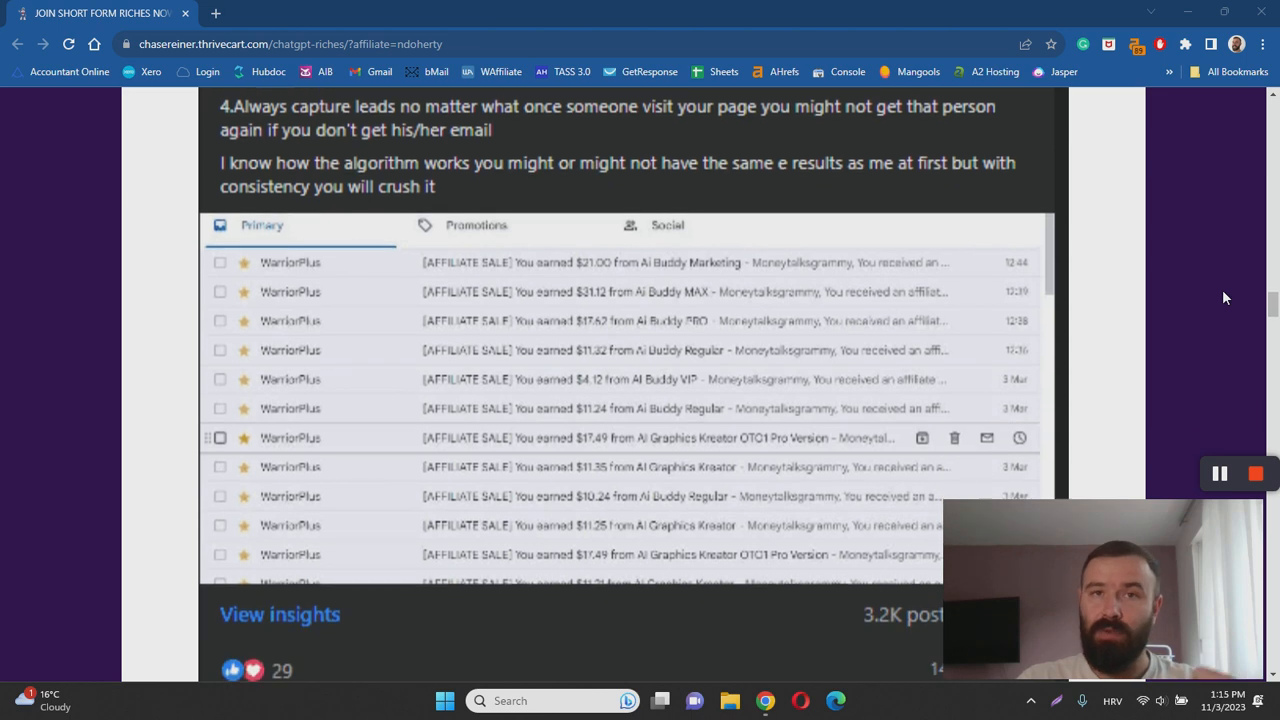
scroll("down", 3)
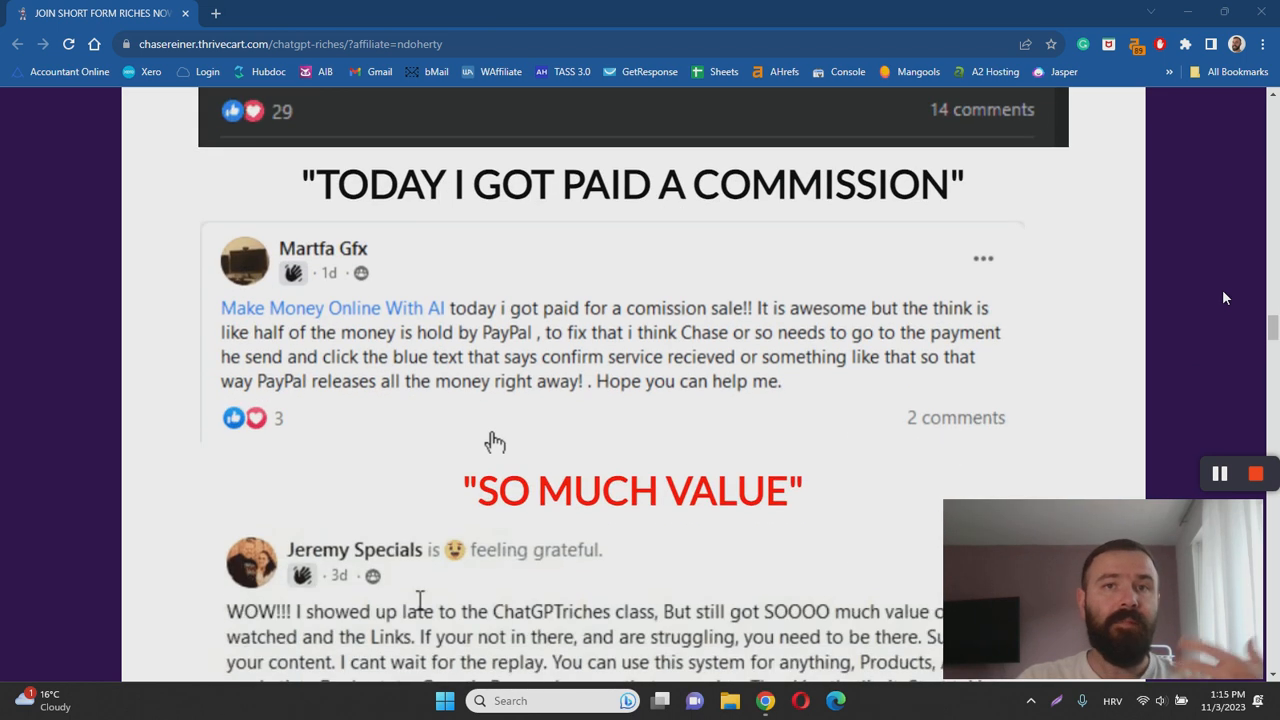
scroll("down", 3)
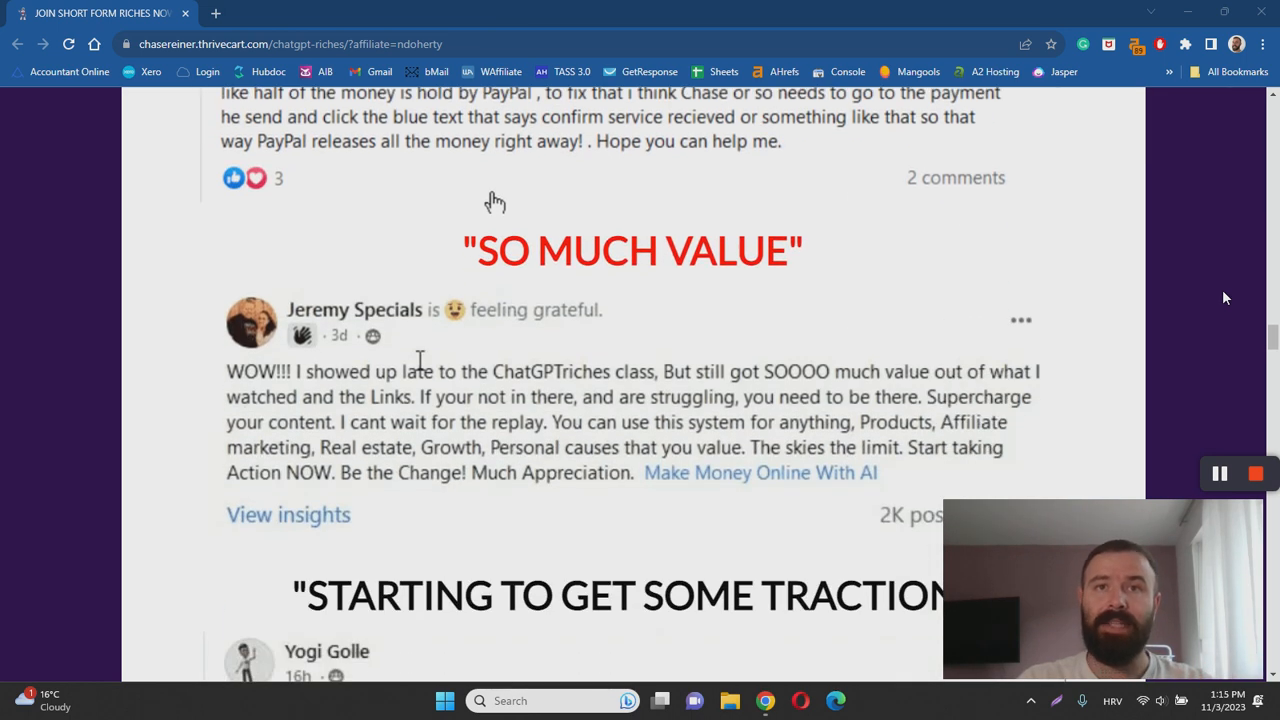
scroll("down", 3)
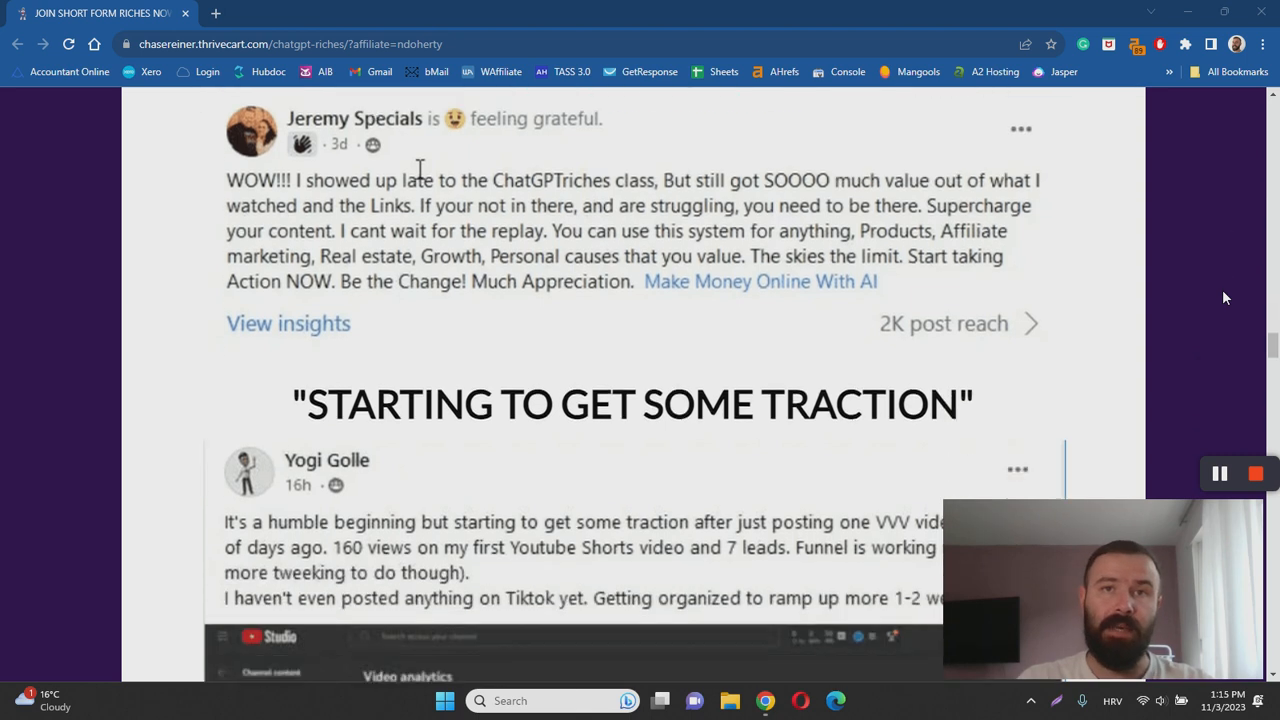
scroll("down", 3)
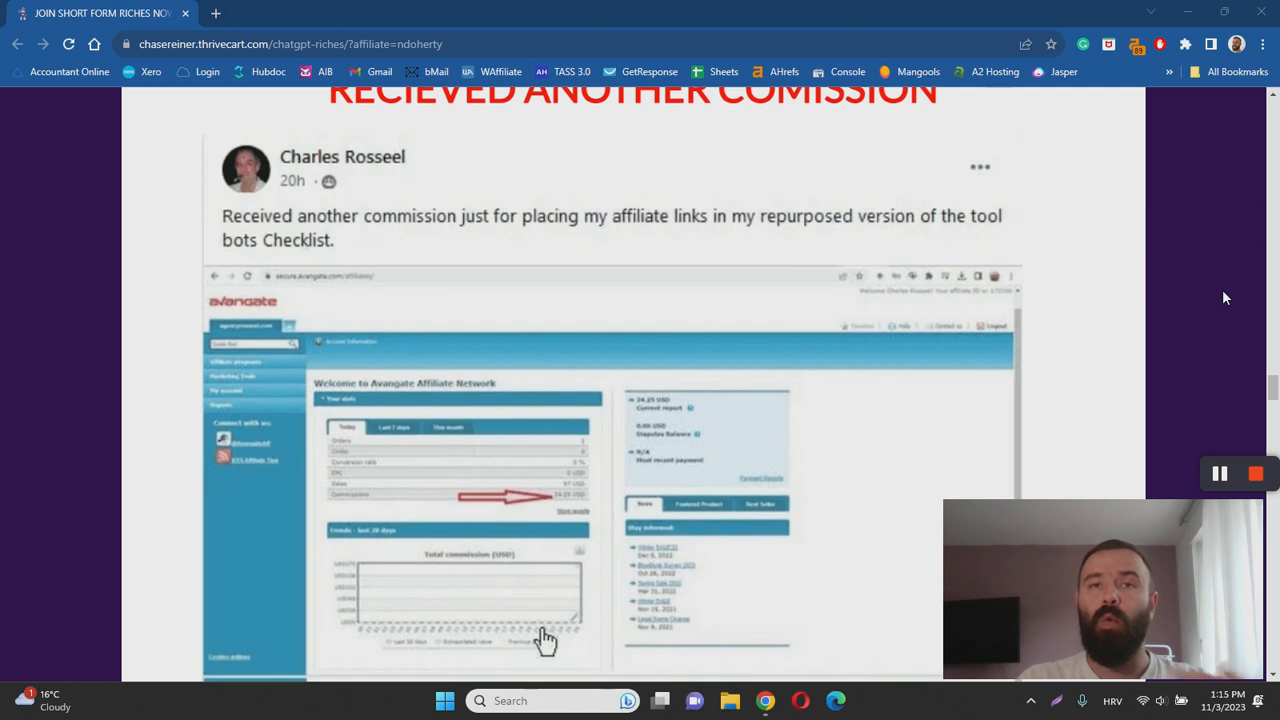
scroll("down", 3)
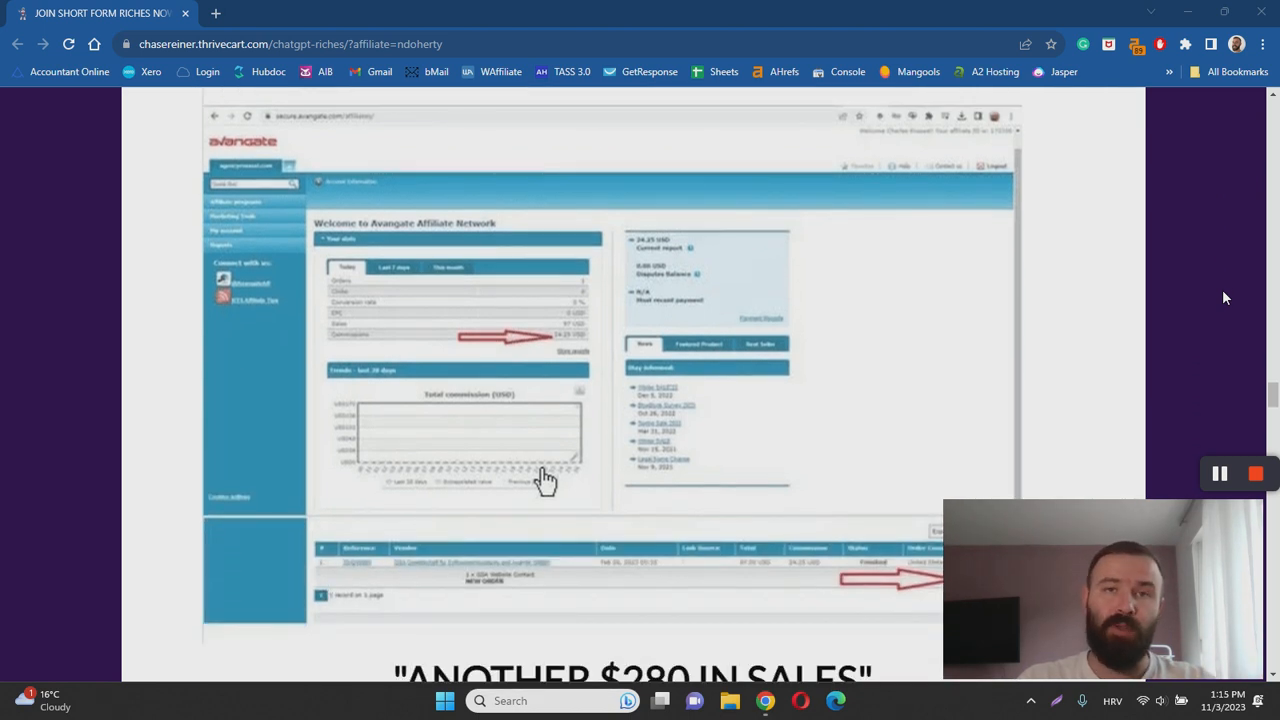
scroll("down", 3)
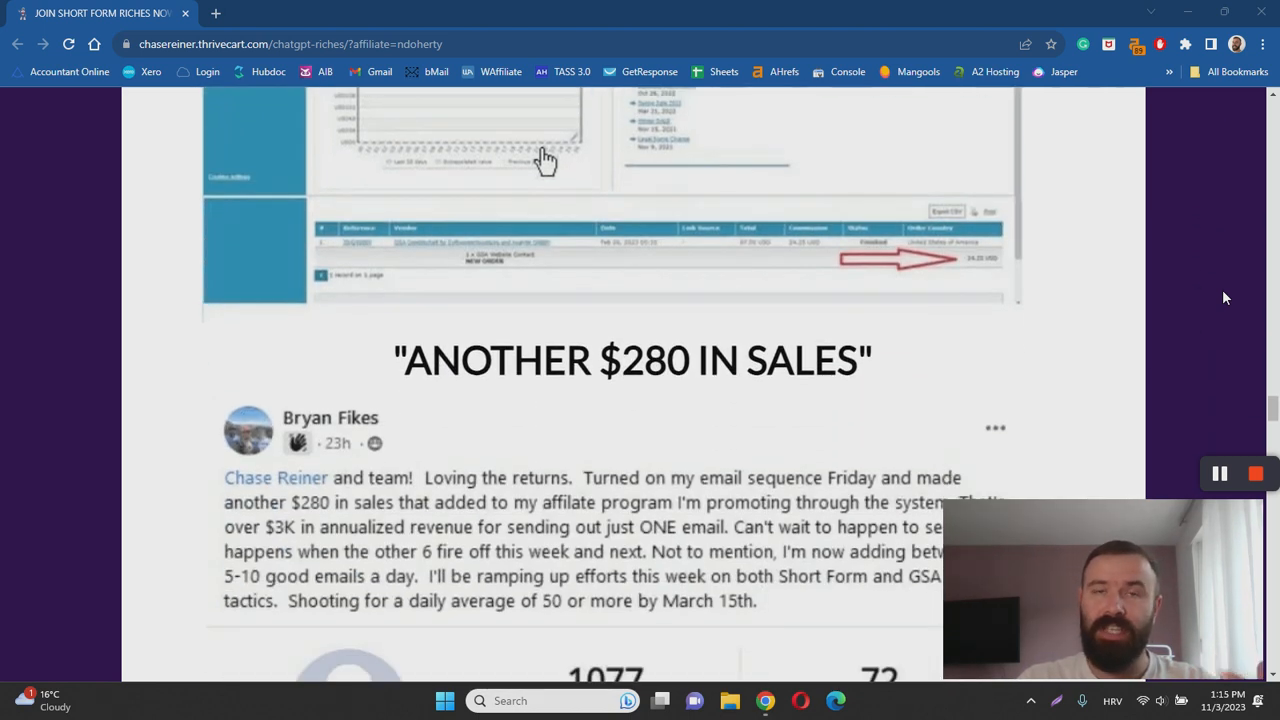
scroll("down", 3)
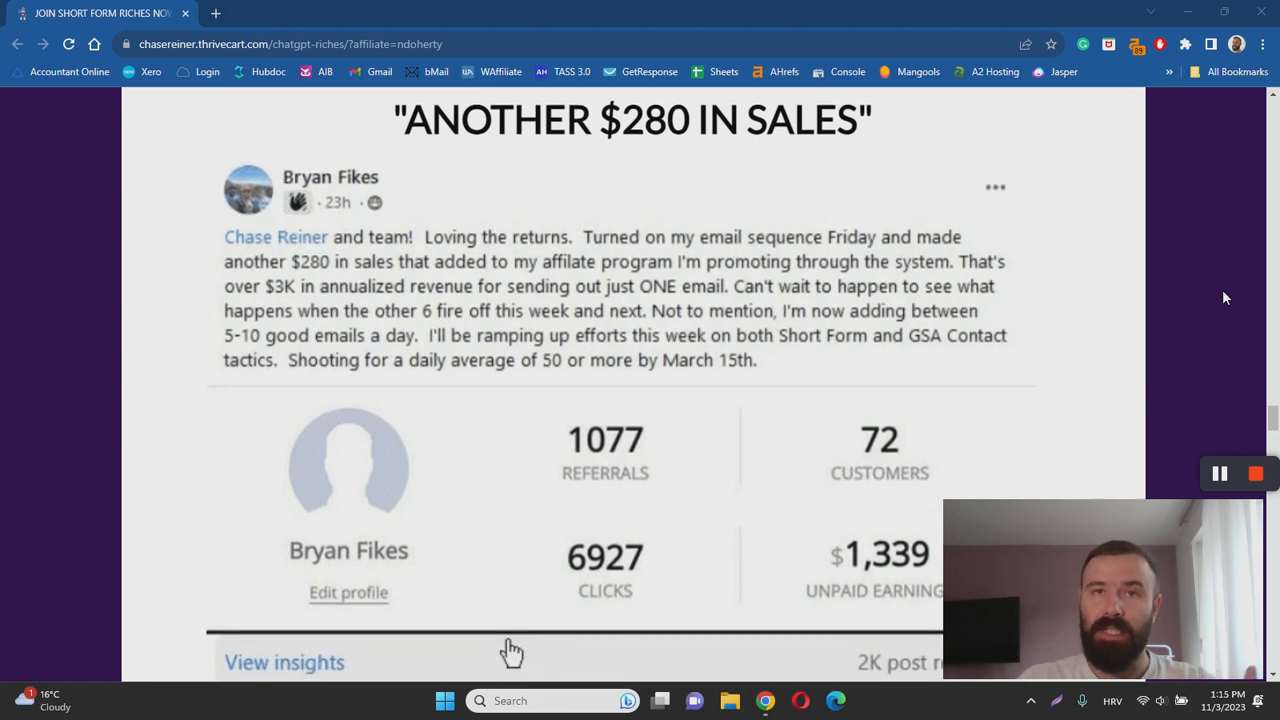
scroll("down", 3)
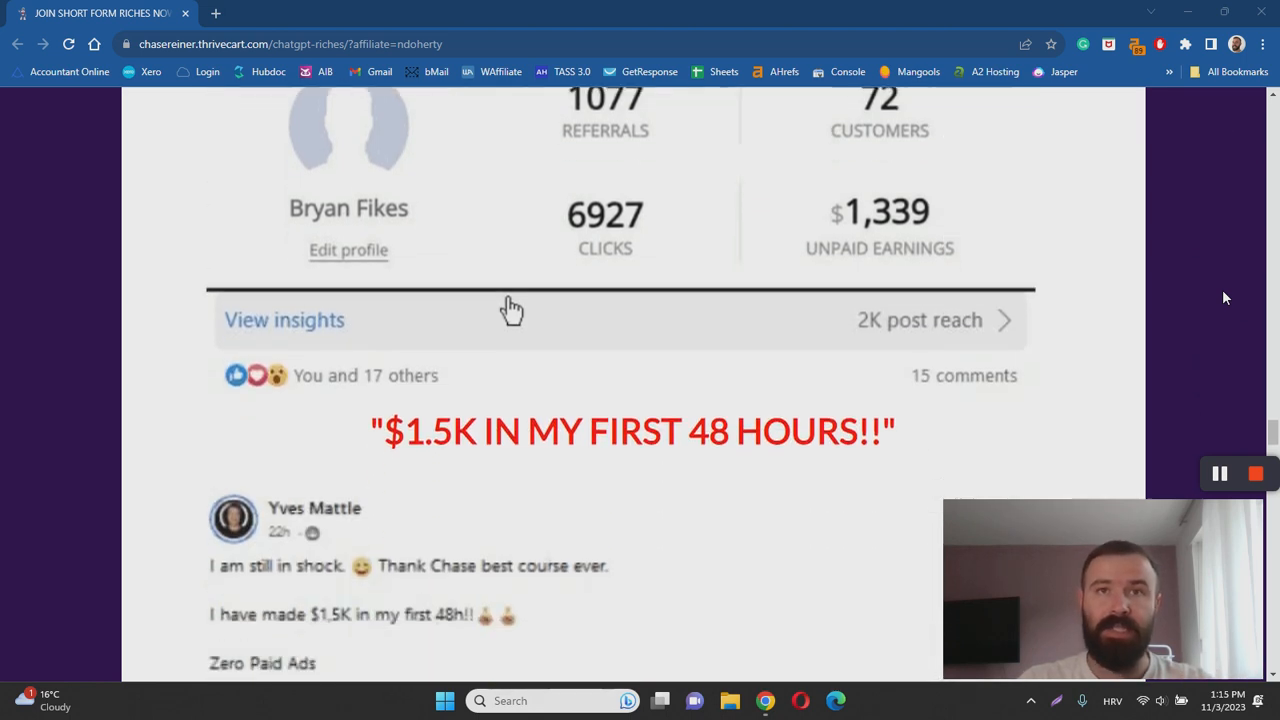
scroll("down", 3)
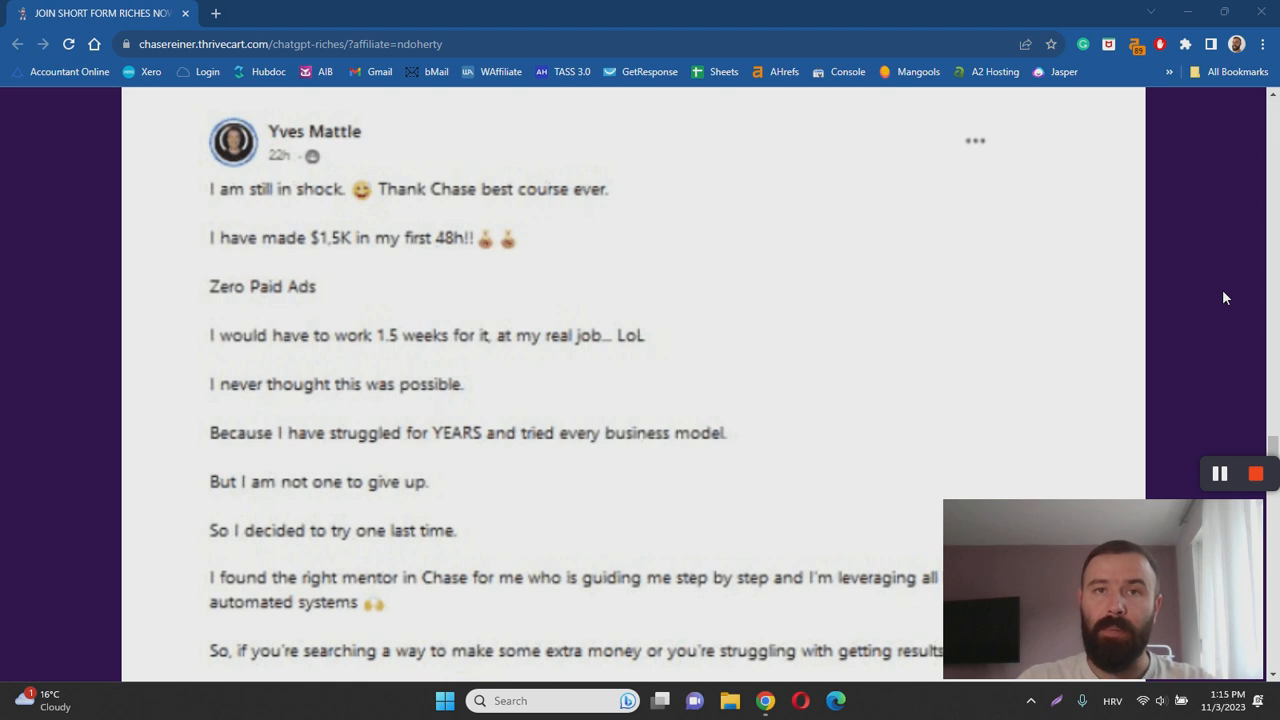
scroll("down", 3)
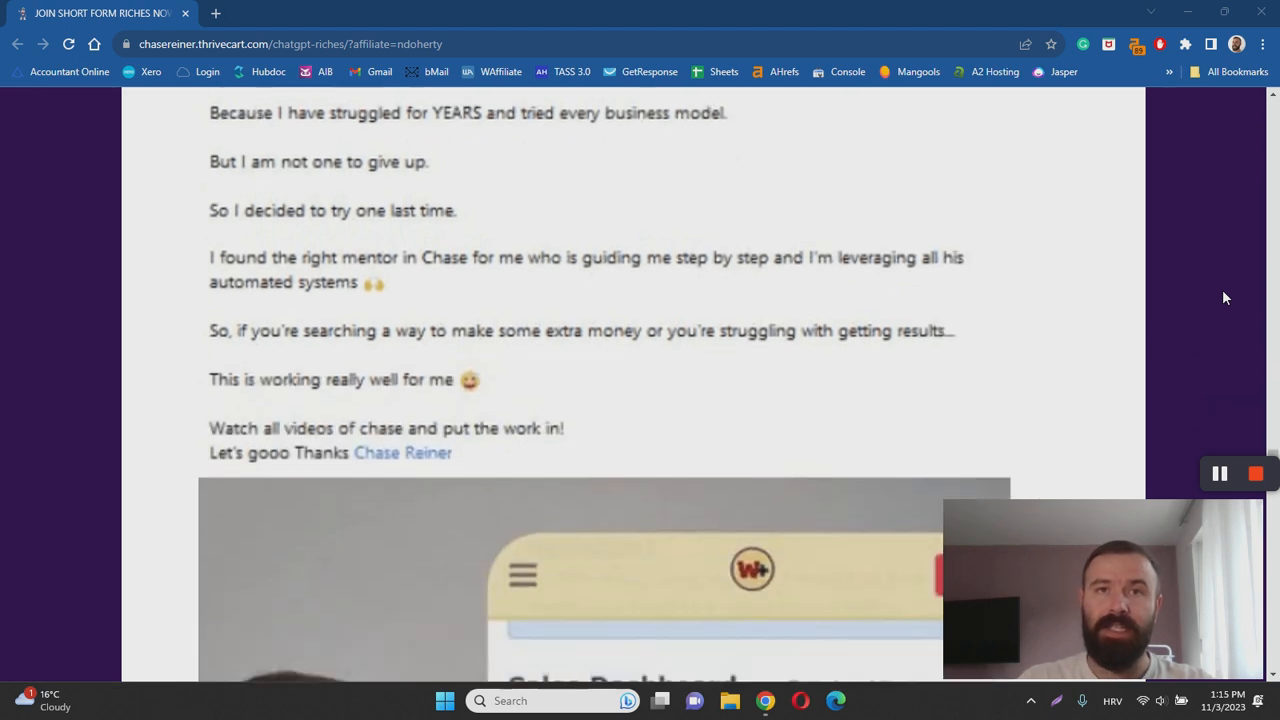
scroll("down", 3)
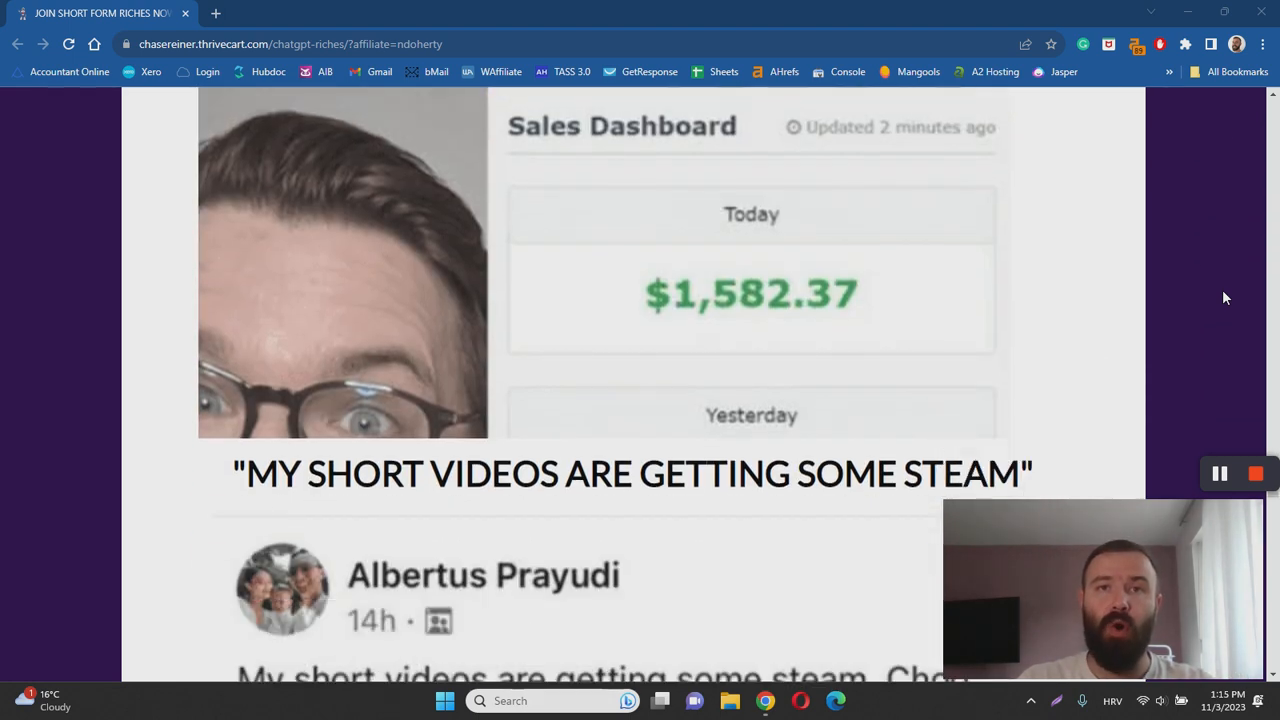
scroll("down", 3)
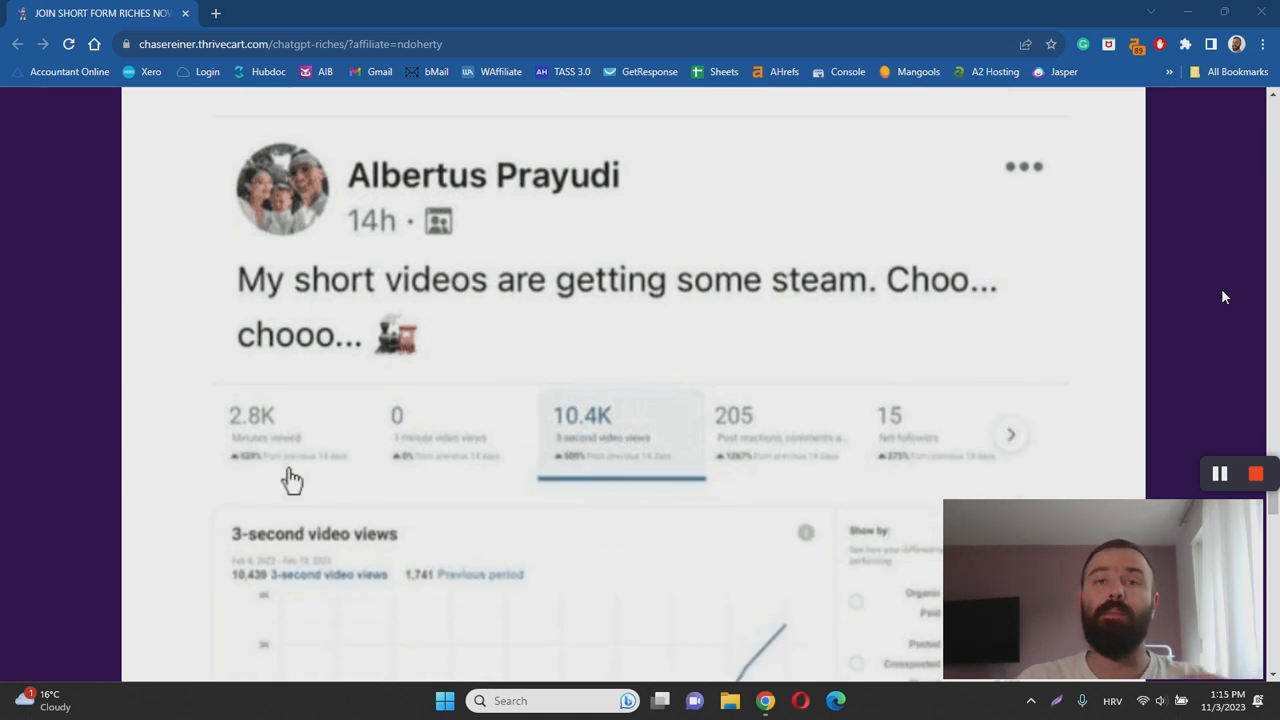
scroll("down", 3)
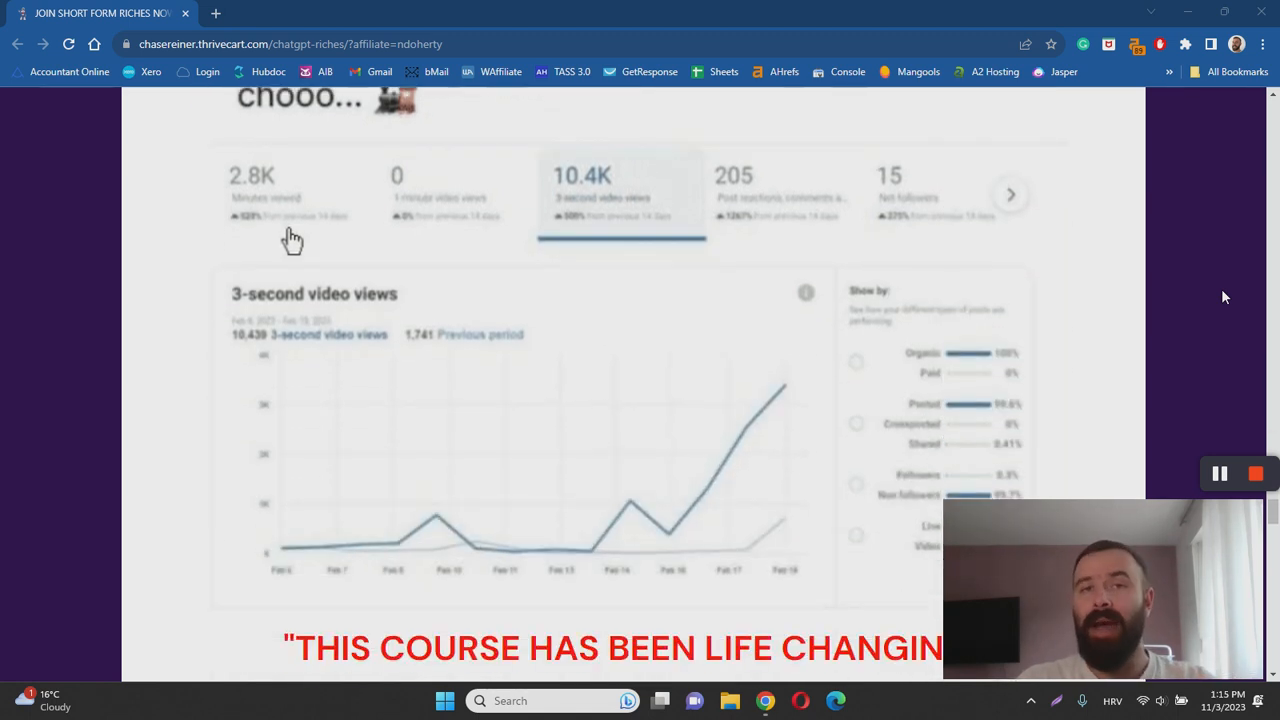
scroll("down", 3)
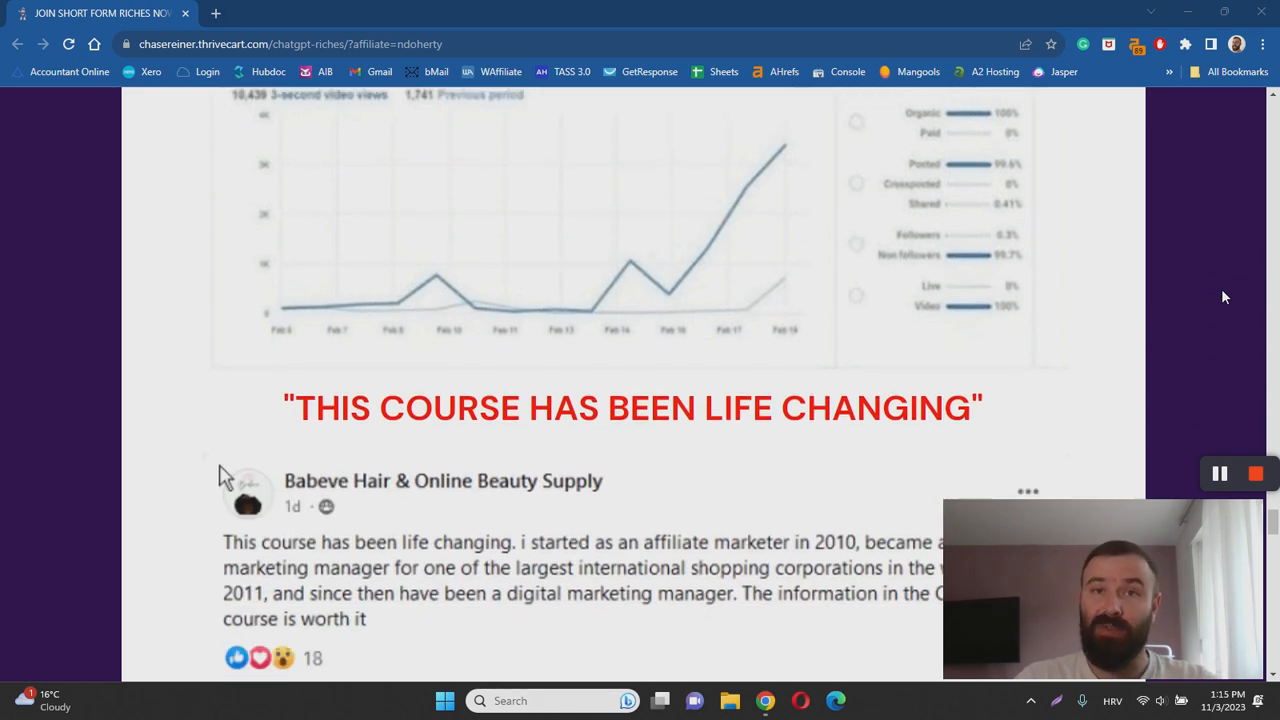
scroll("down", 3)
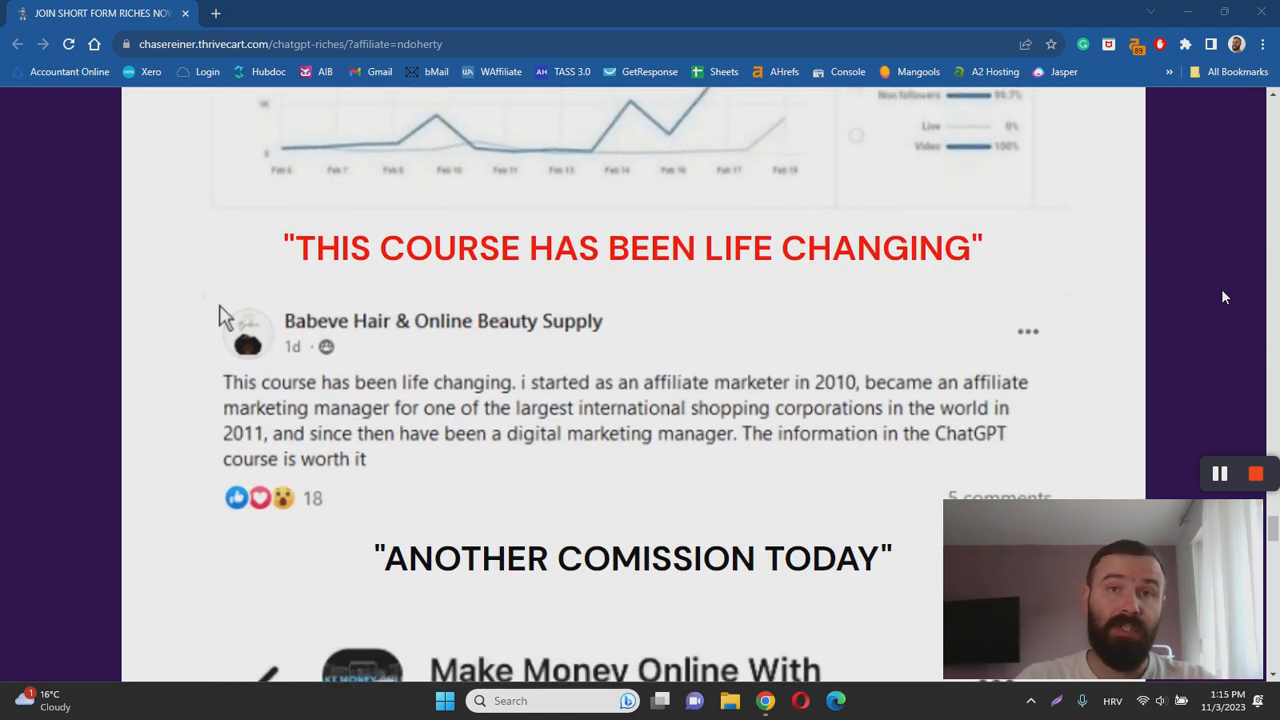
scroll("down", 3)
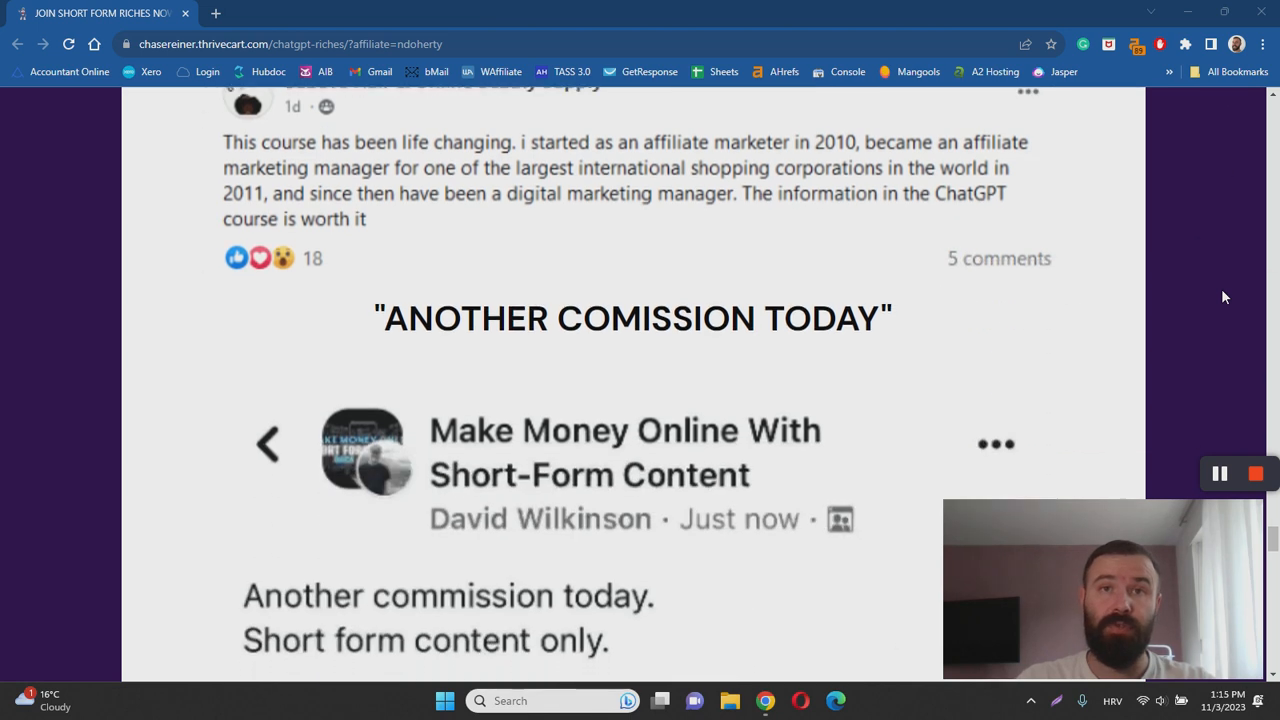
scroll("down", 3)
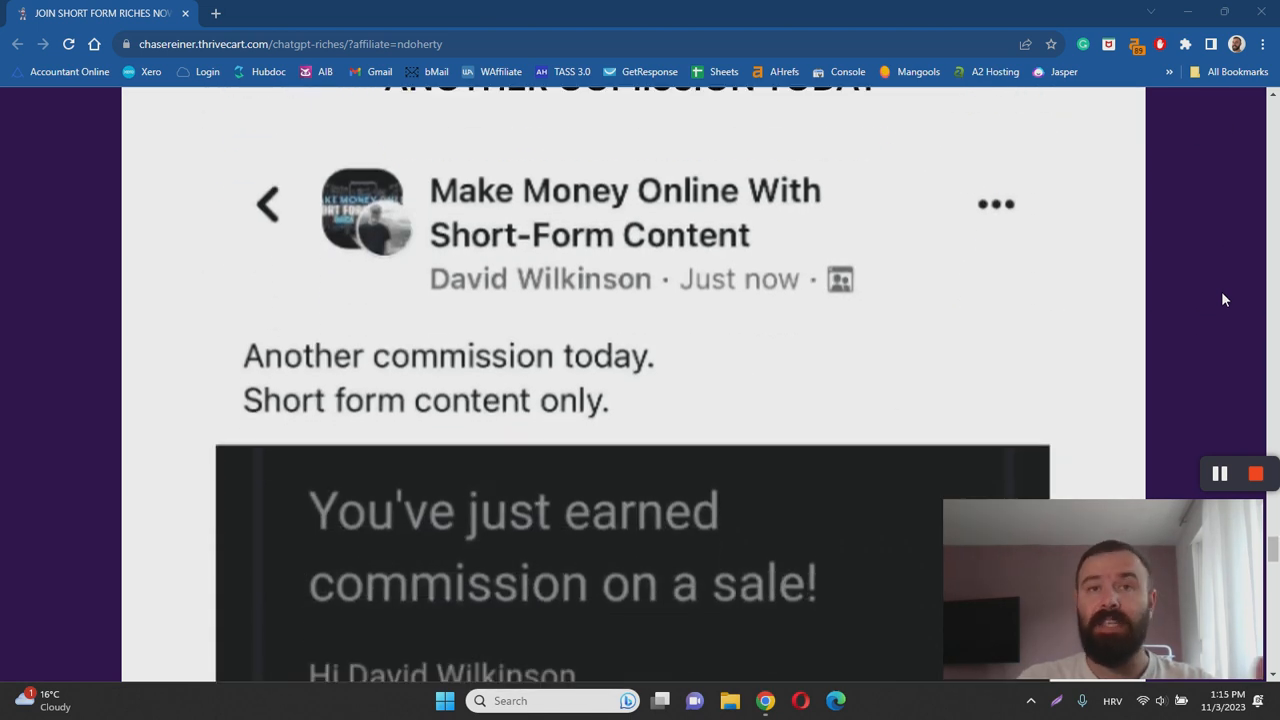
scroll("down", 3)
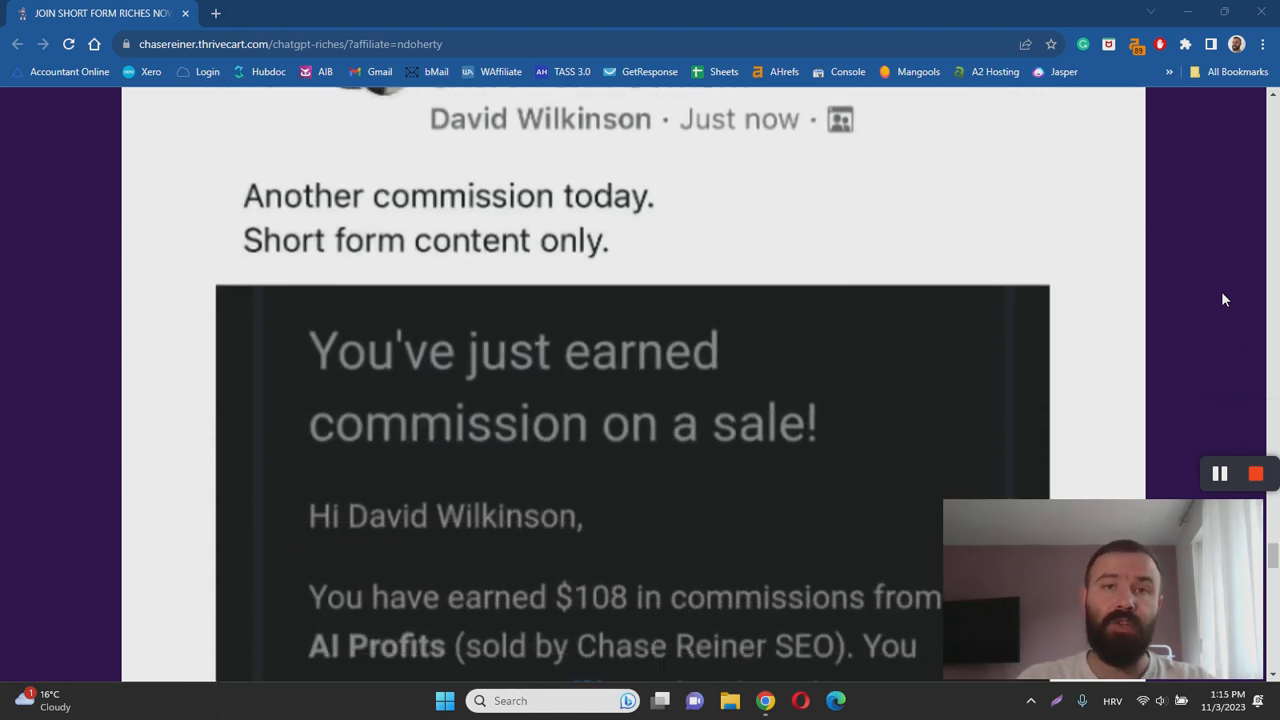
scroll("down", 3)
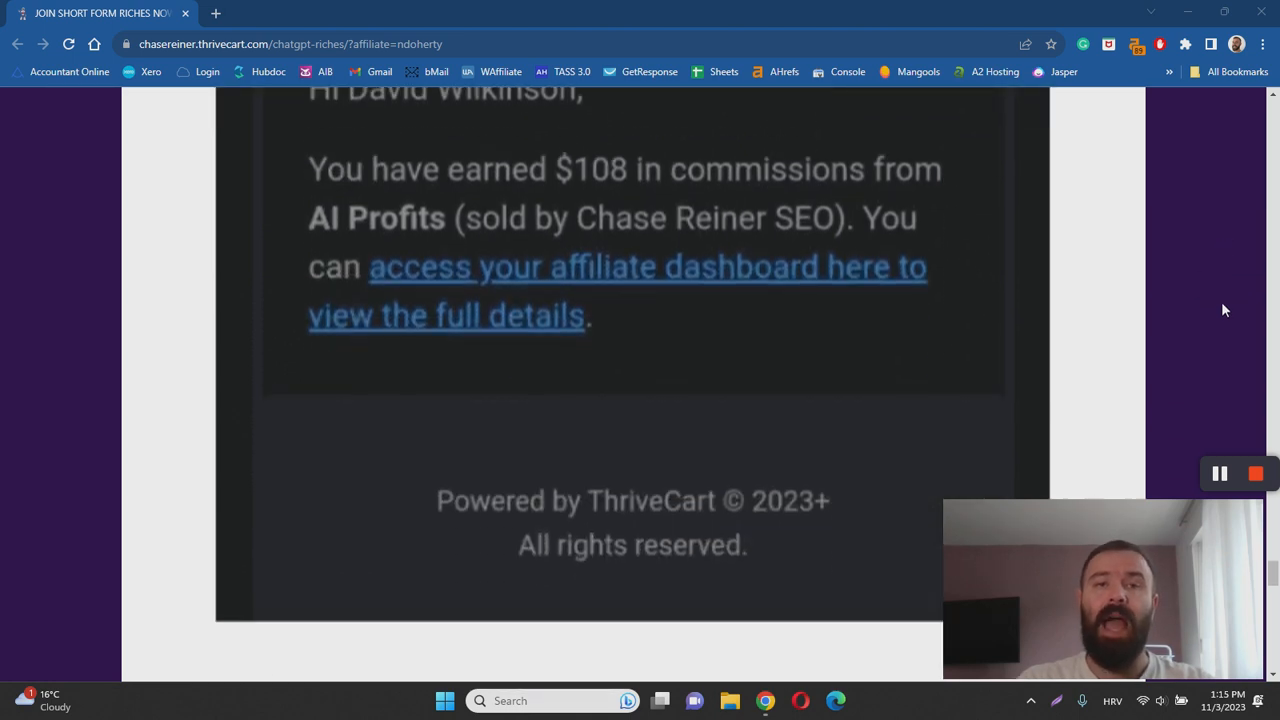
scroll("down", 3)
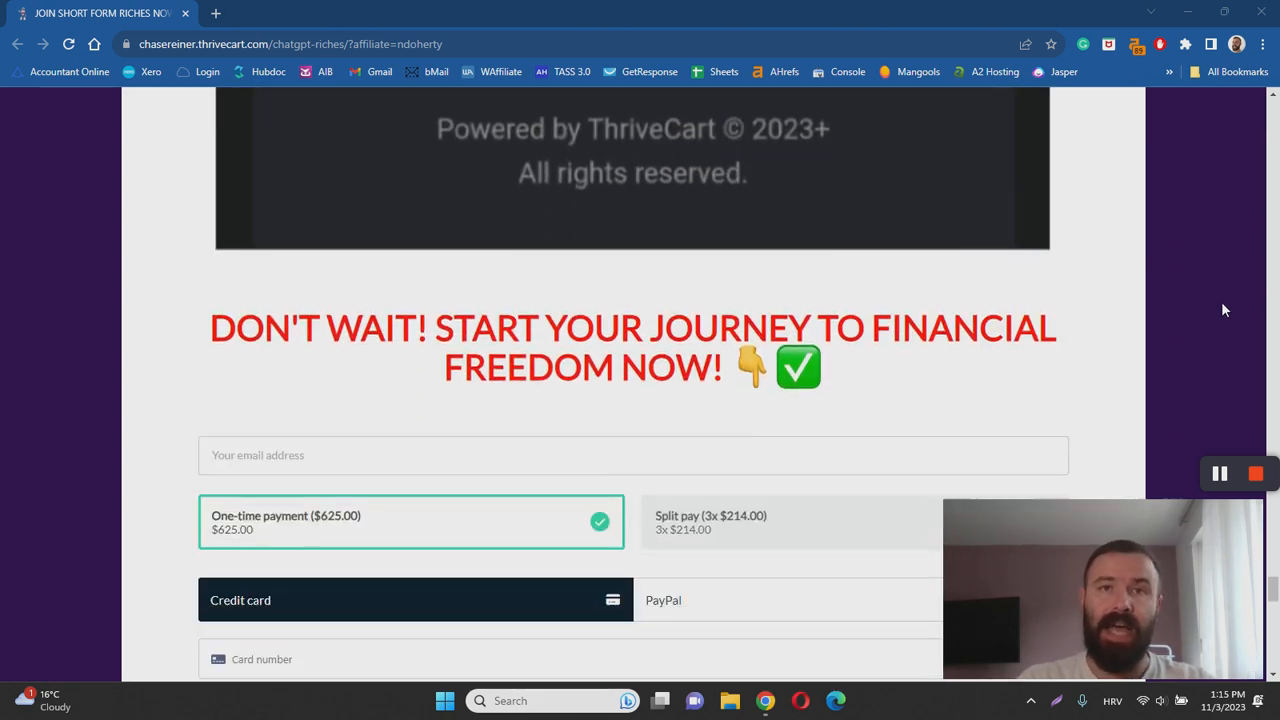
scroll("down", 3)
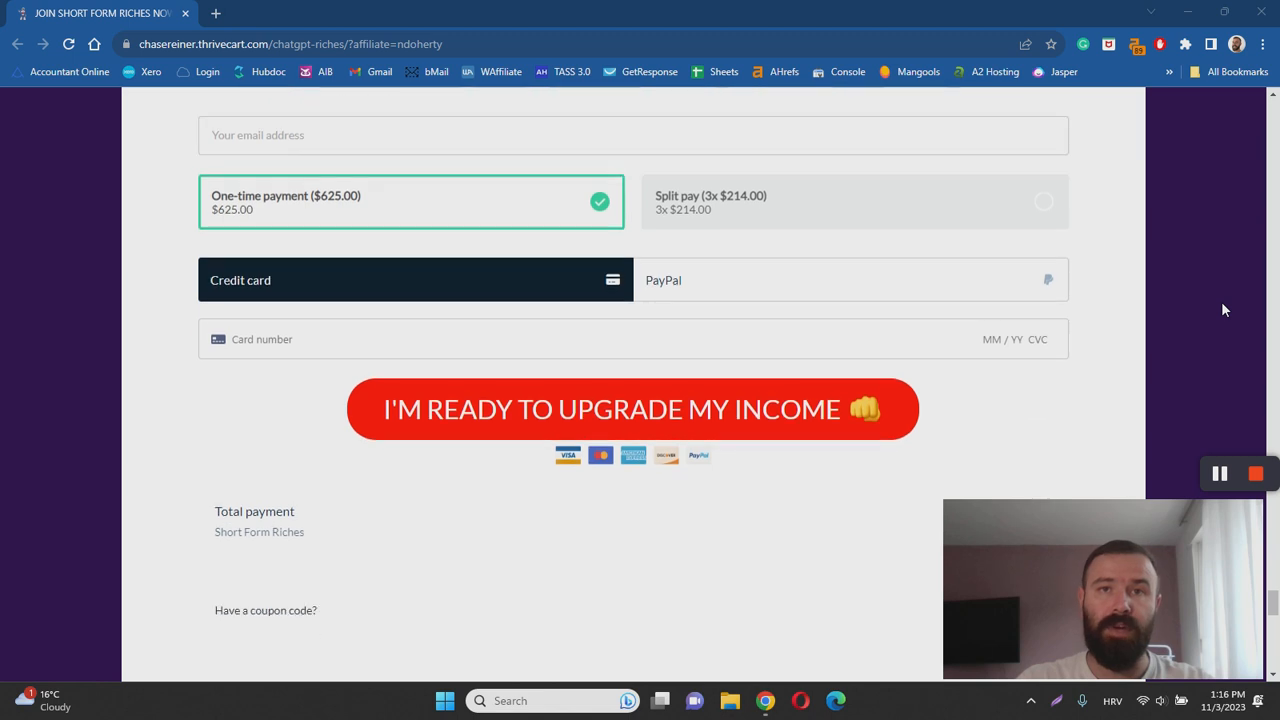